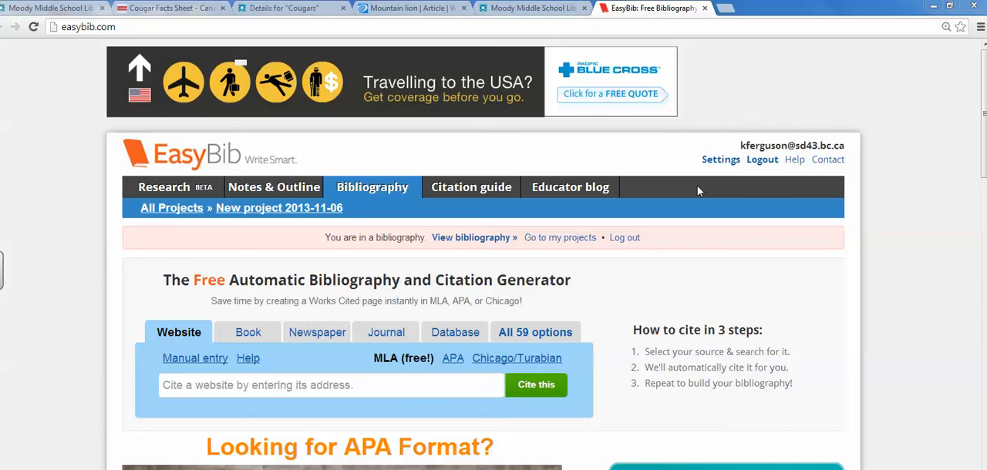
mouse_move(199, 340)
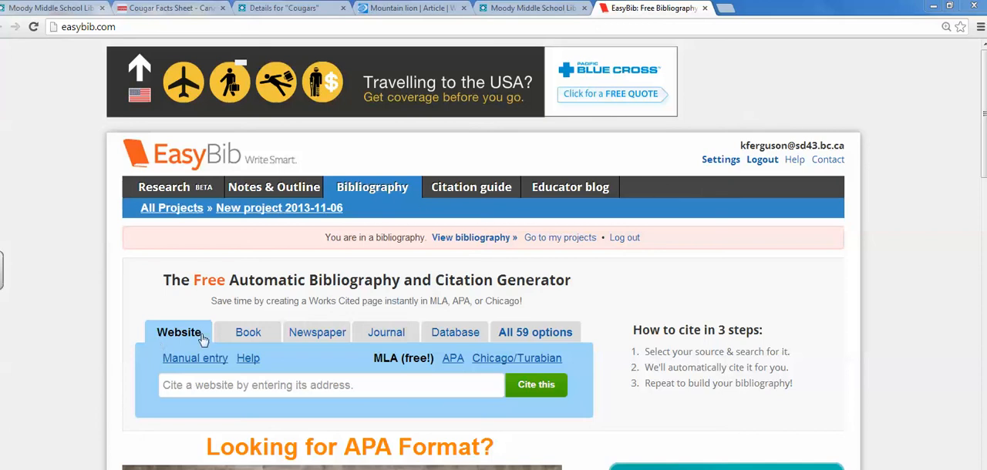
mouse_move(327, 339)
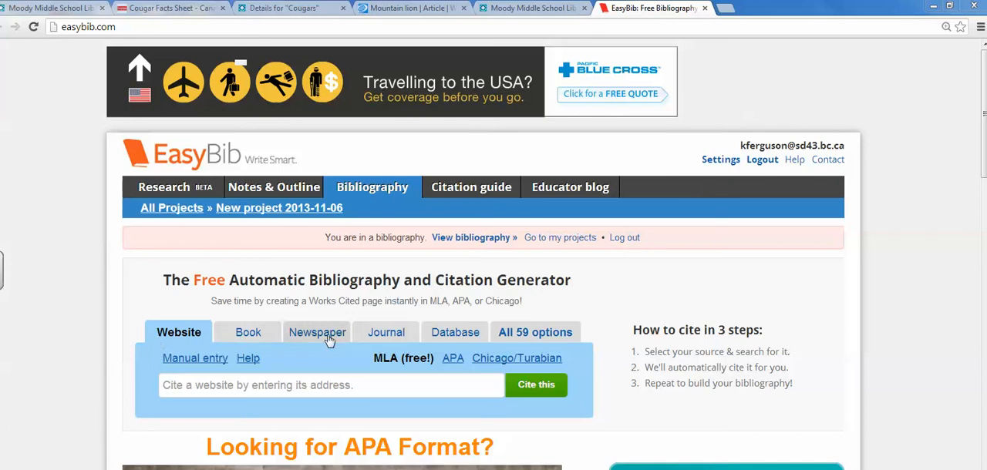
mouse_move(270, 336)
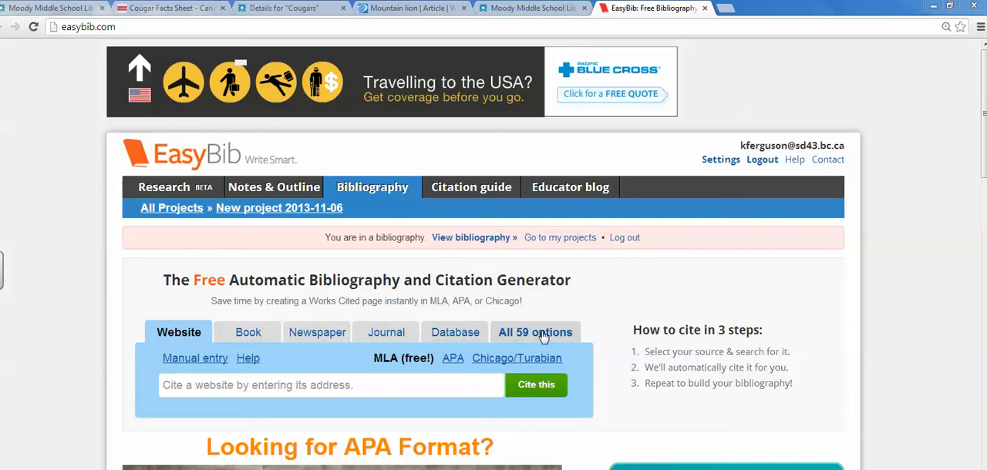
mouse_move(185, 333)
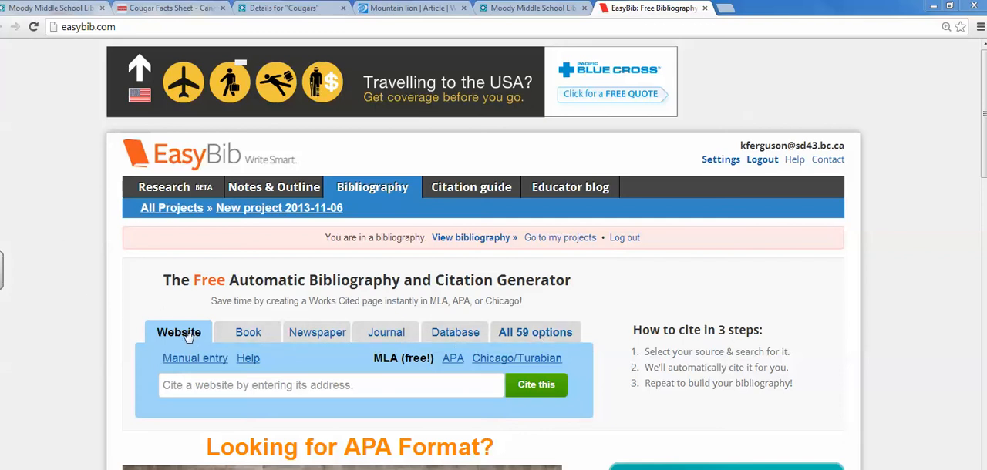
mouse_move(176, 343)
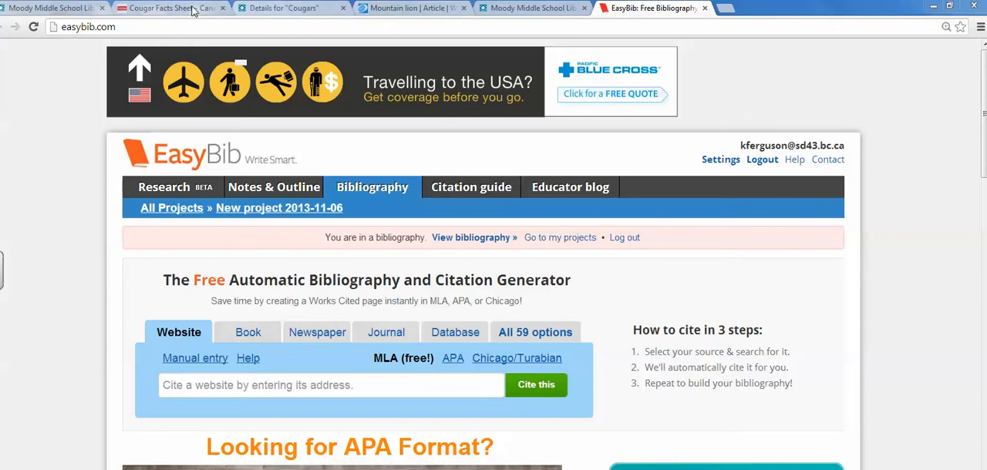
- Copy the Cougar Facts Sheet page address and bring it back to EasyBib's website citation search
left_click(166, 9)
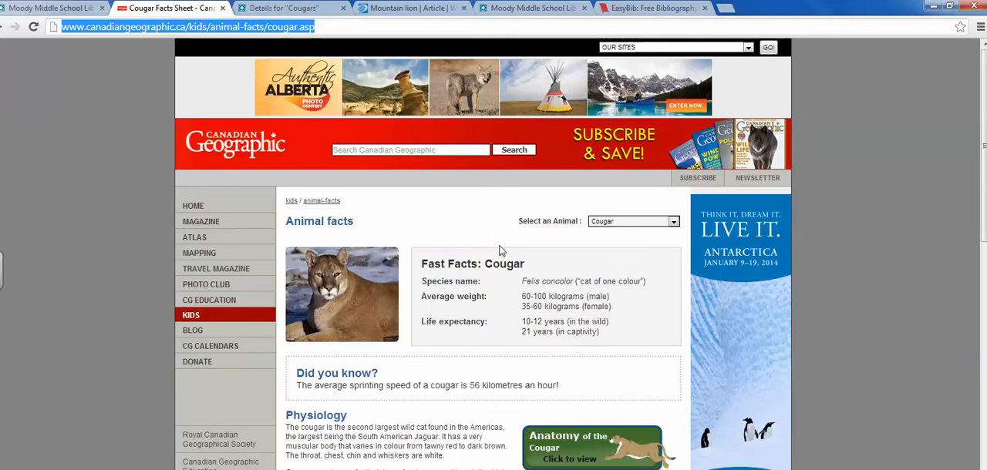
scroll("down", 3)
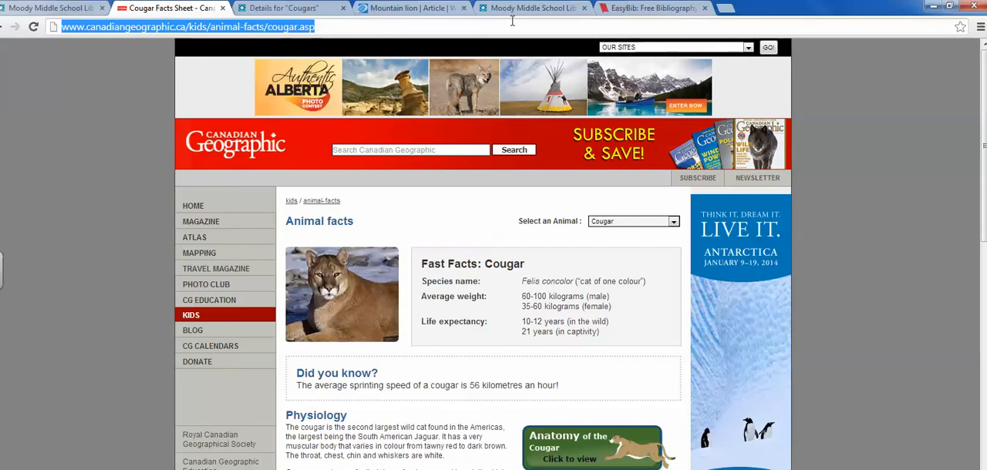
left_click(651, 9)
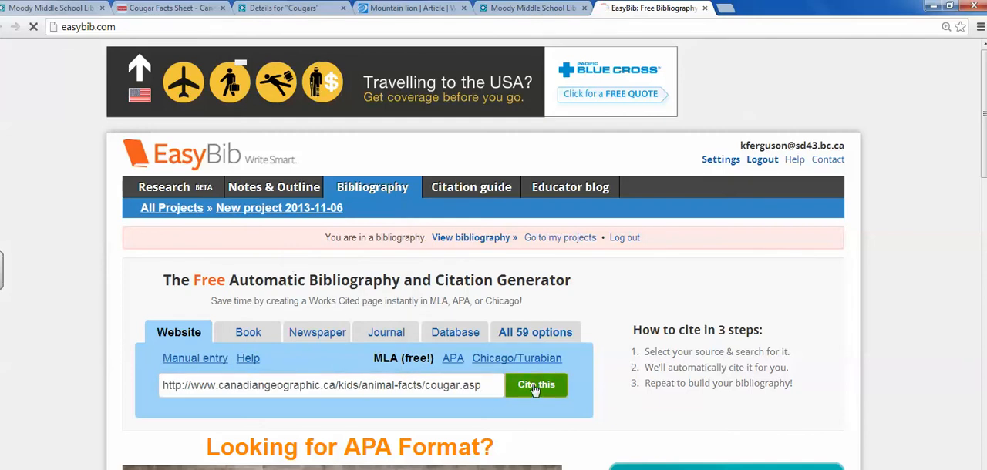
- Cite the cougar page and review the auto-filled 'Animal Facts' / Cougar Facts Sheet form with URL and access date
left_click(535, 386)
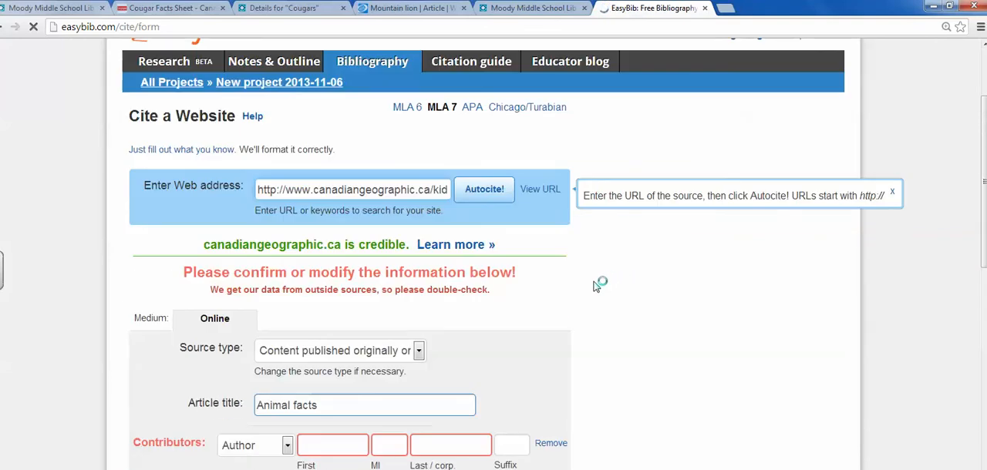
scroll("down", 3)
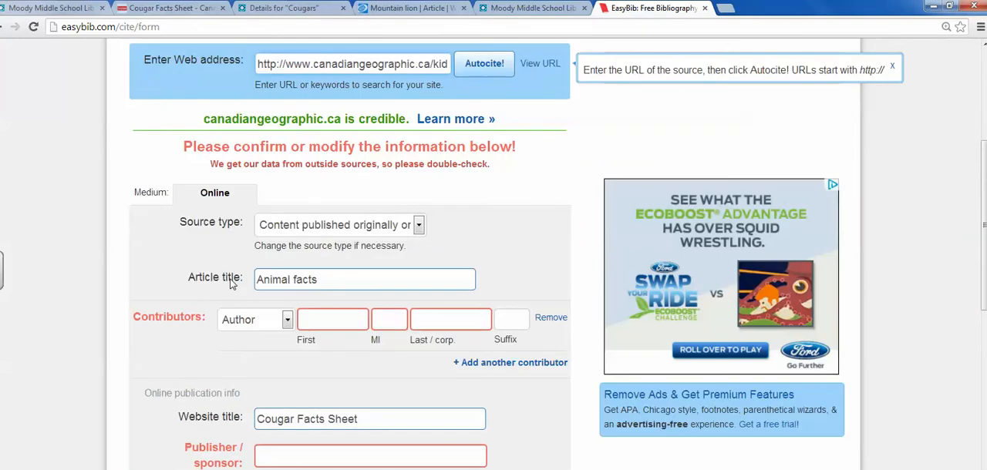
scroll("down", 3)
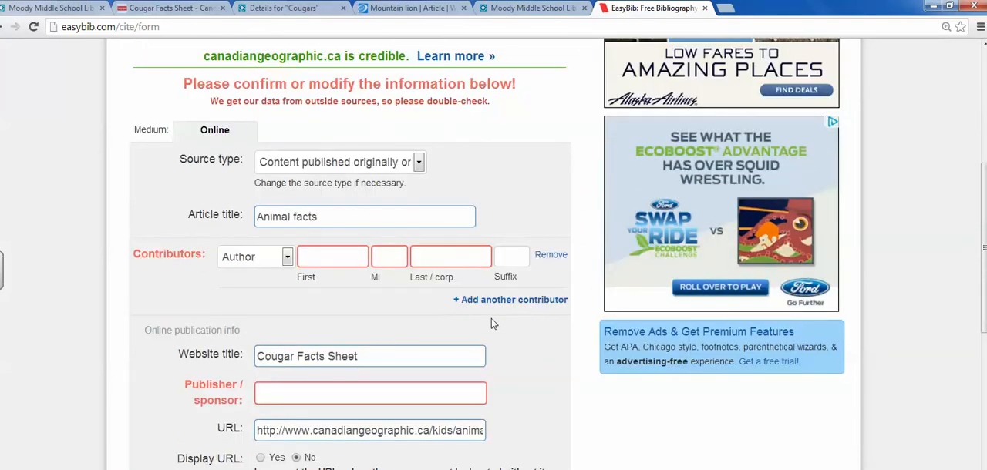
scroll("down", 3)
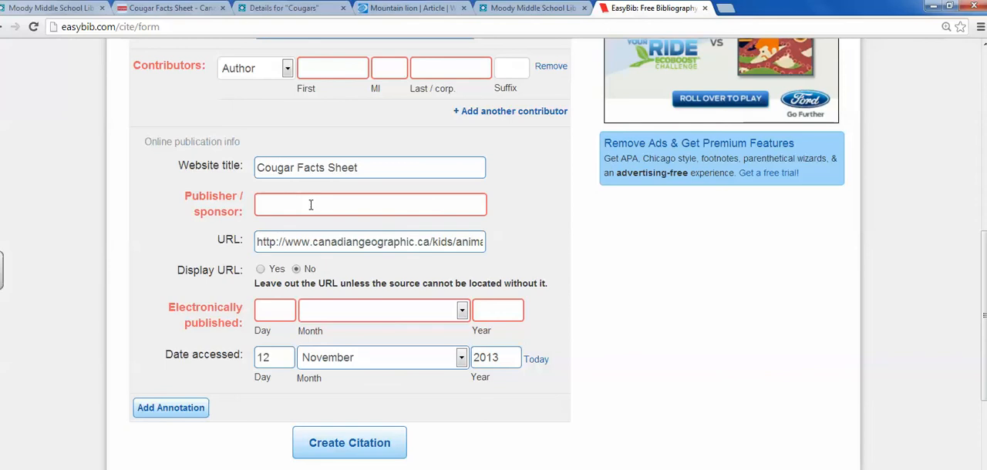
mouse_move(352, 208)
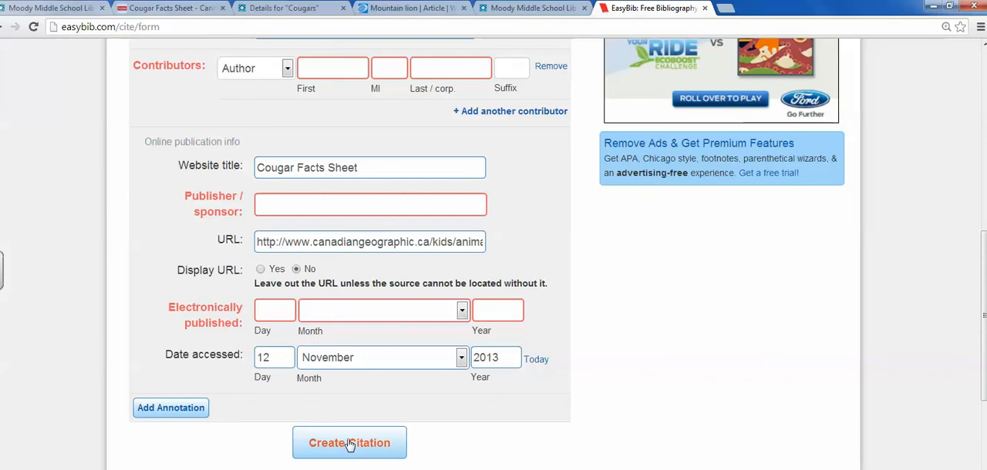
left_click(349, 443)
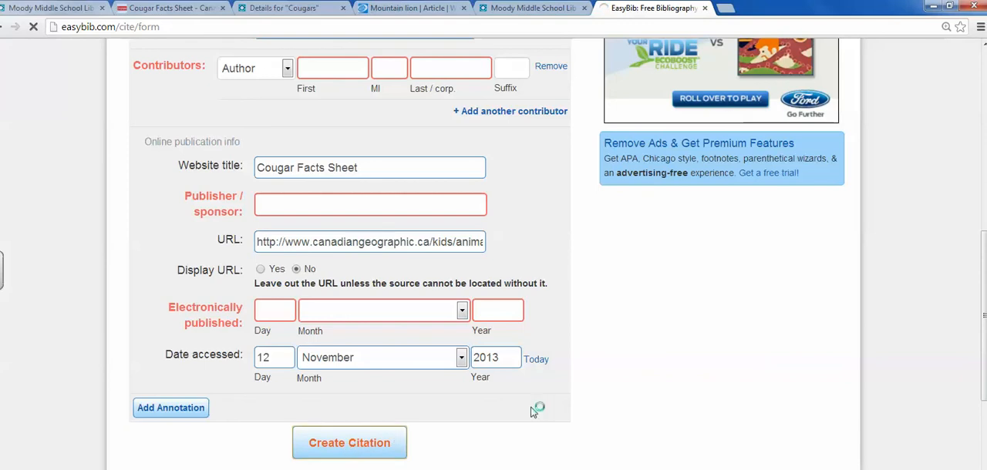
- Add the 'Animal Facts.' Cougar Facts Sheet citation to the bibliography and move on to book citing
left_click(349, 442)
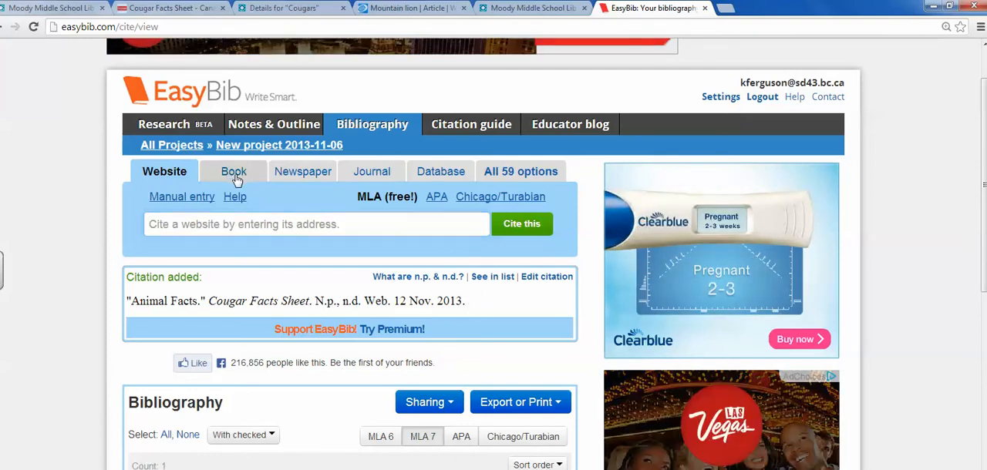
left_click(234, 172)
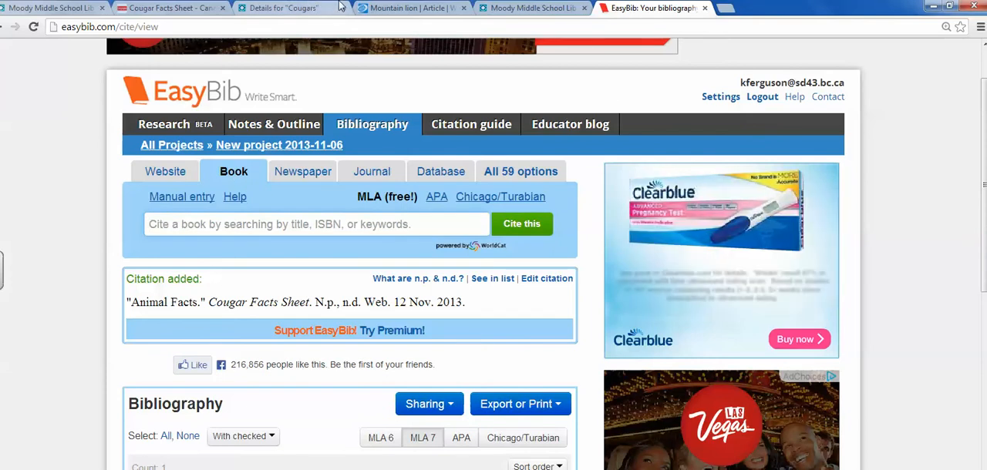
mouse_move(274, 6)
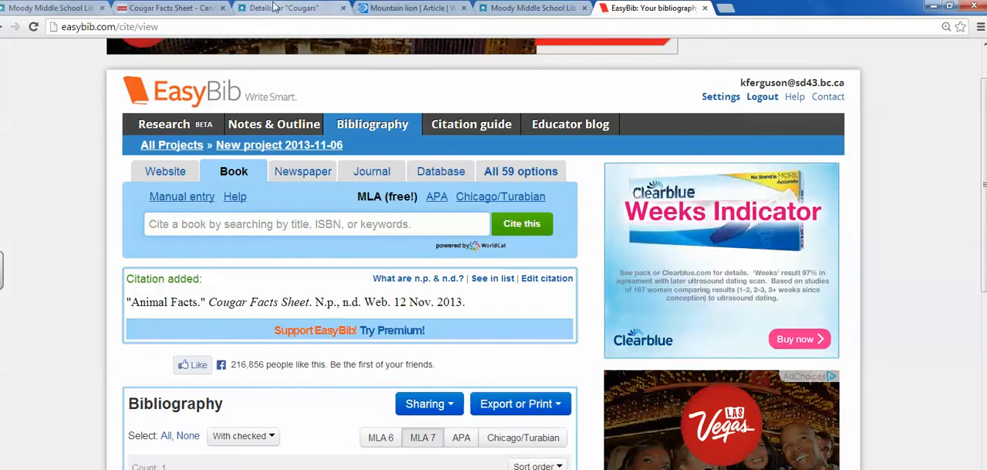
left_click(281, 8)
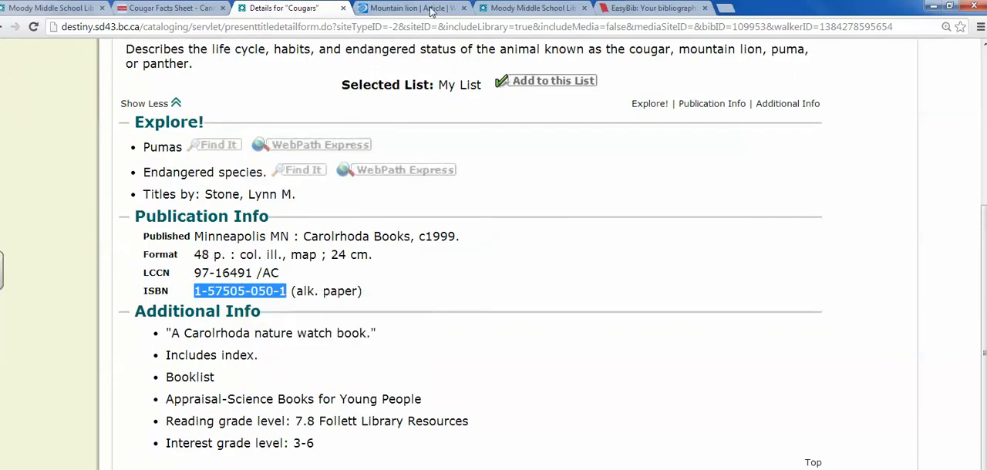
left_click(651, 9)
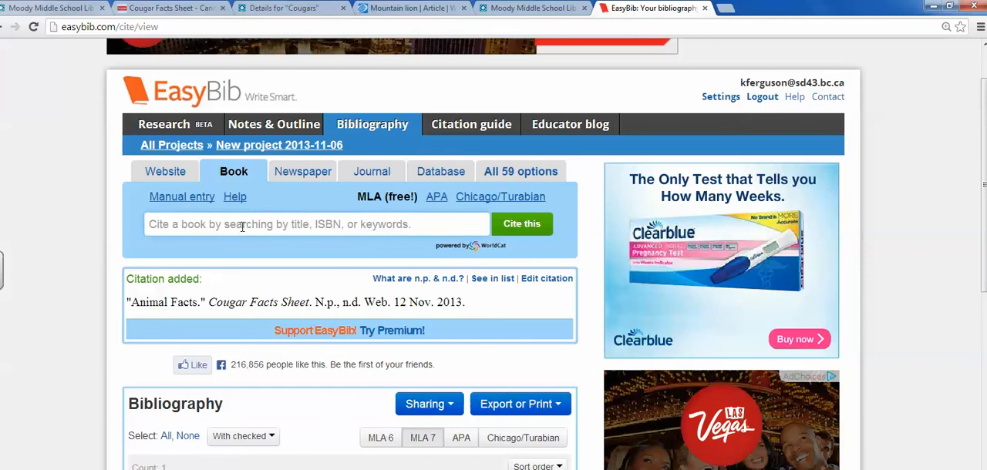
right_click(316, 226)
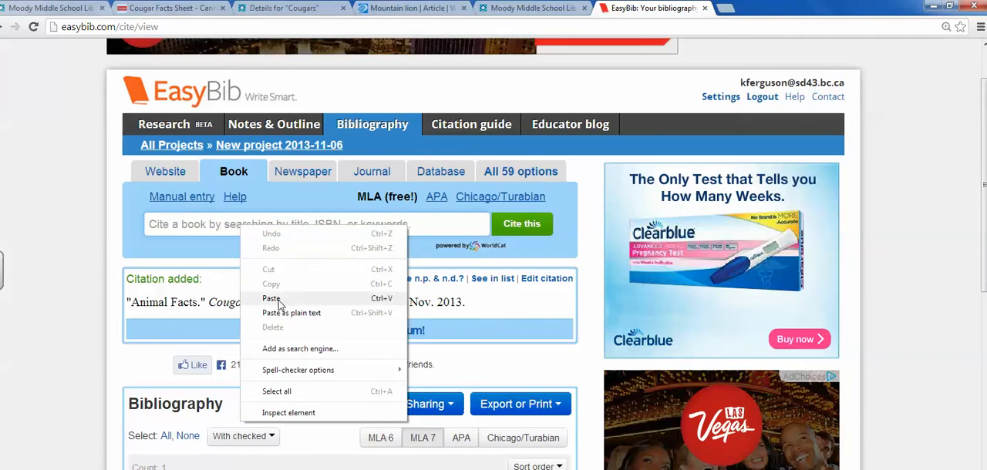
left_click(271, 299)
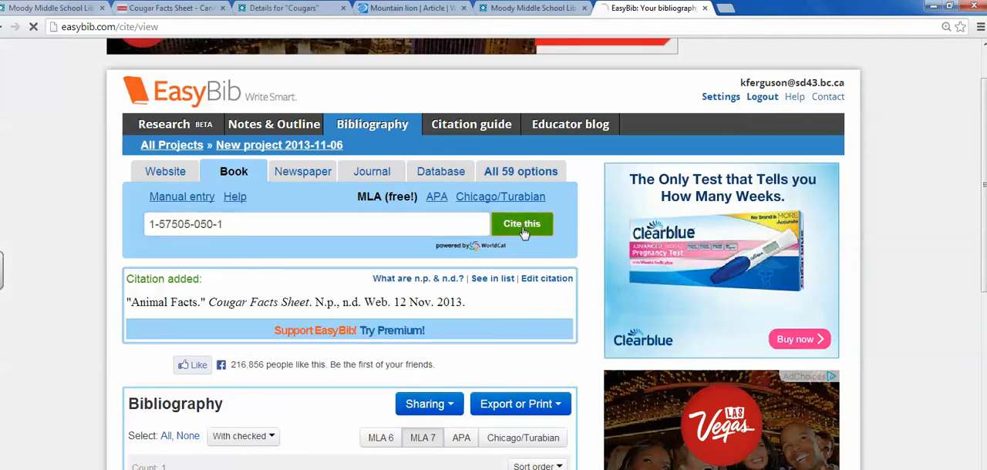
left_click(521, 224)
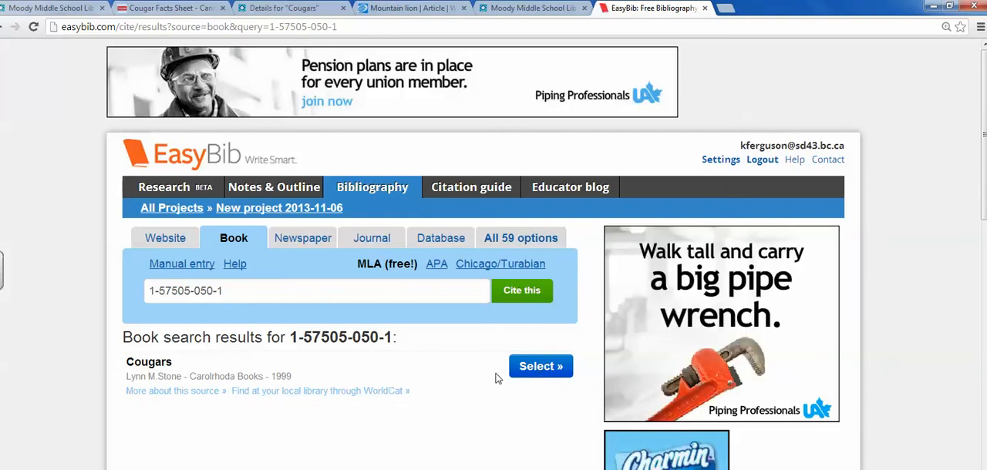
- Select the Cougars result and create the print citation: Stone, Lynn M. Cougars. Carolrhoda, 1999
left_click(542, 367)
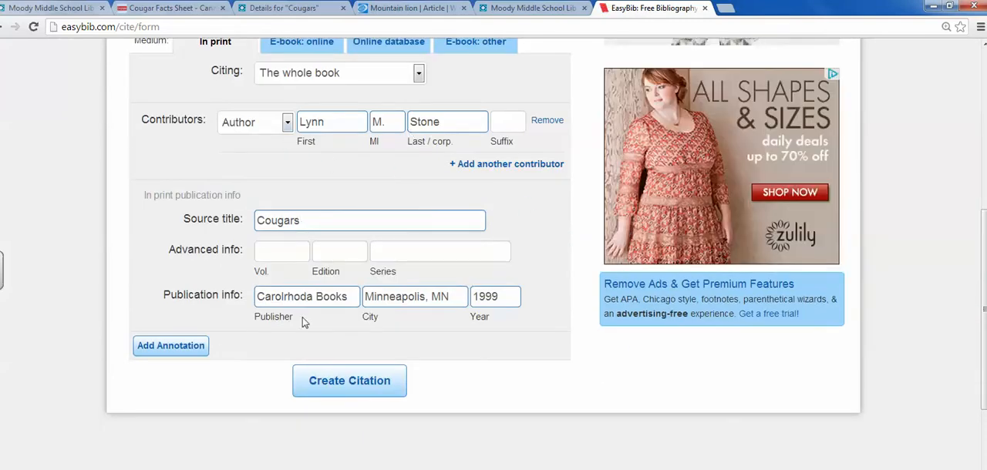
mouse_move(342, 388)
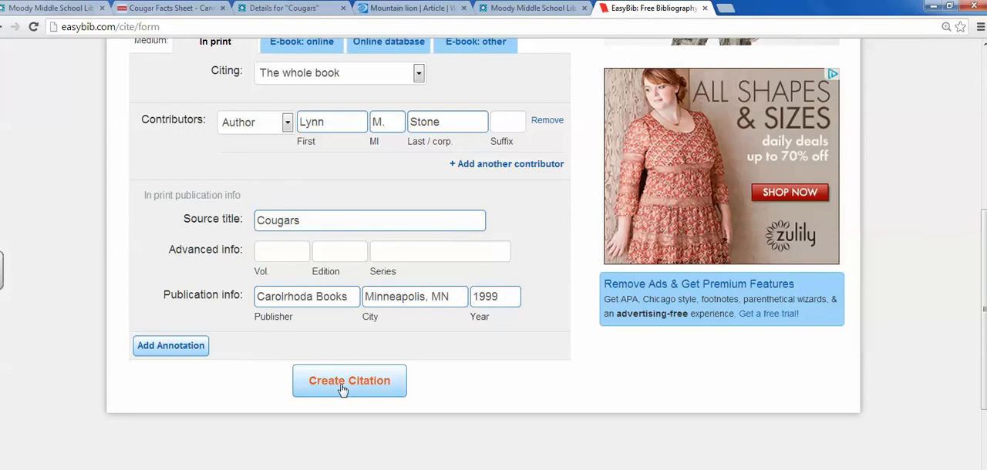
left_click(348, 381)
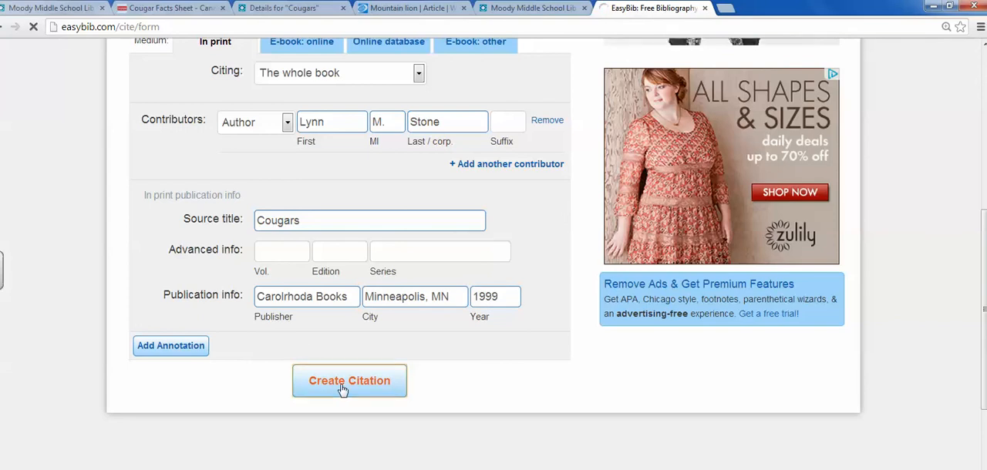
left_click(346, 385)
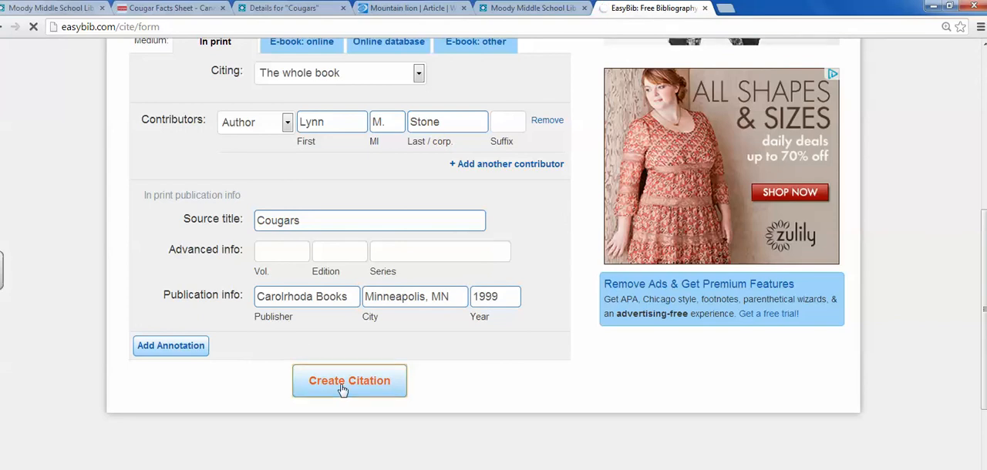
left_click(349, 381)
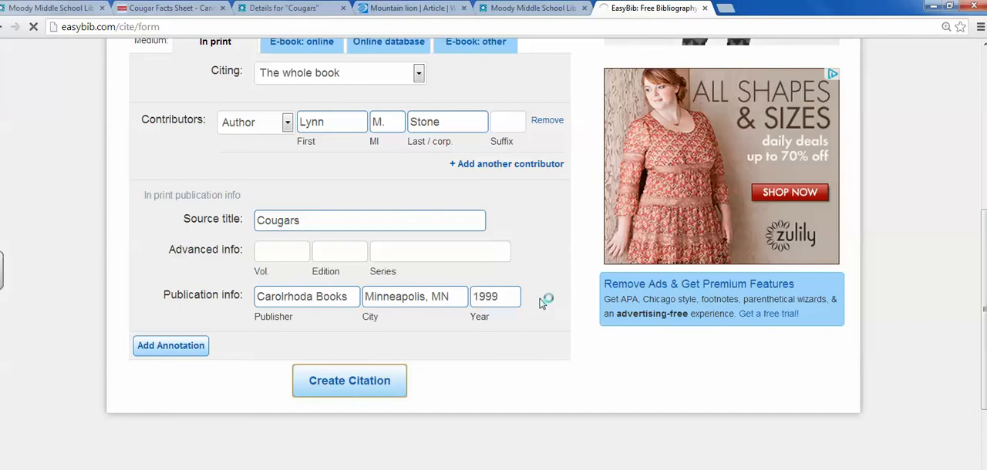
left_click(349, 381)
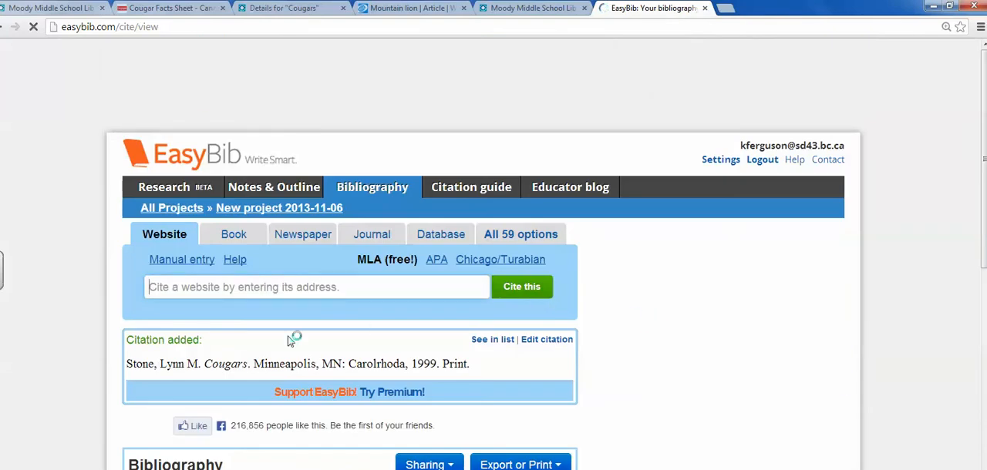
- Scroll down to the bibliography listing the 'Animal Facts' webpage and Stone's 1999 Cougars
scroll("down", 3)
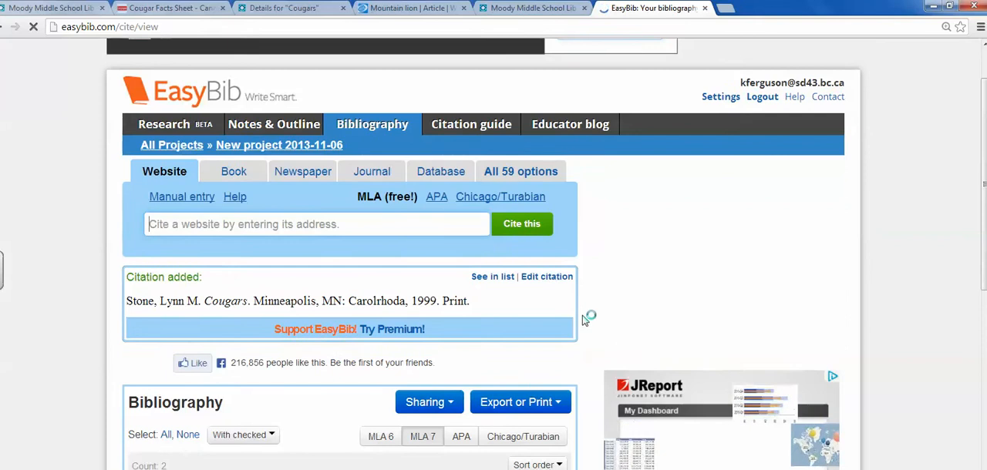
scroll("down", 3)
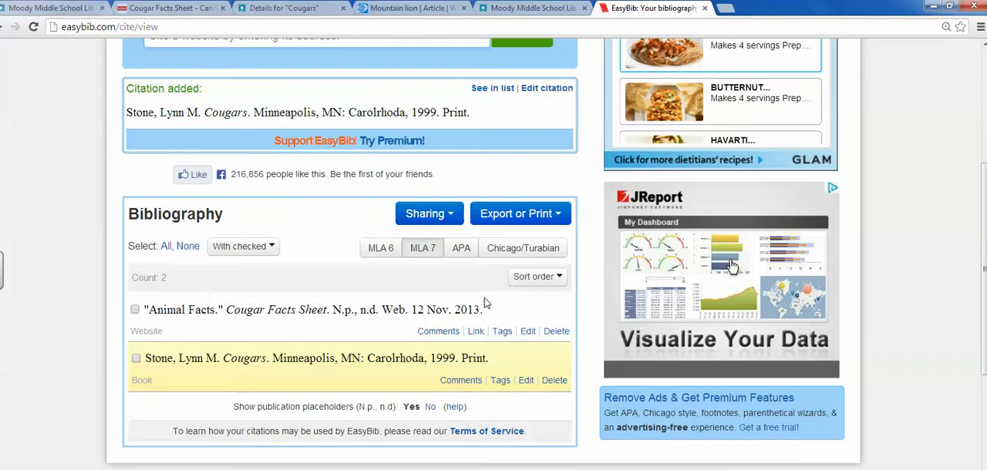
mouse_move(765, 299)
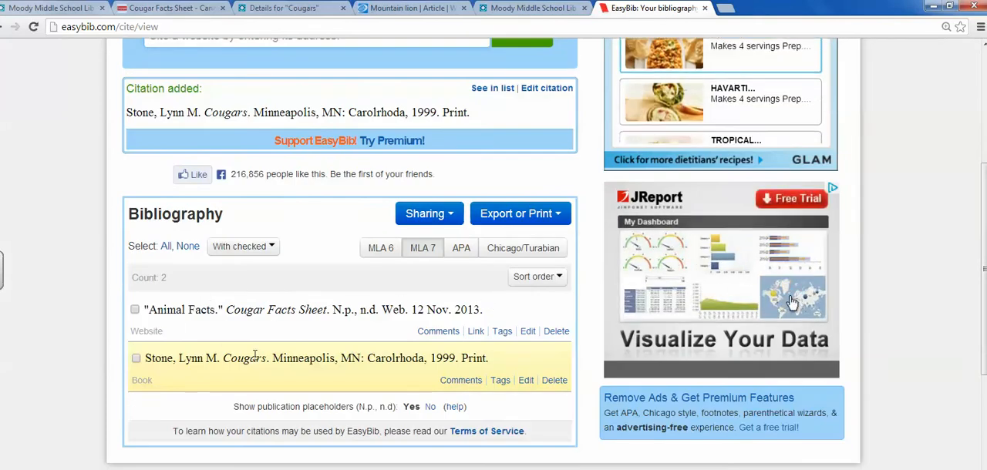
mouse_move(307, 314)
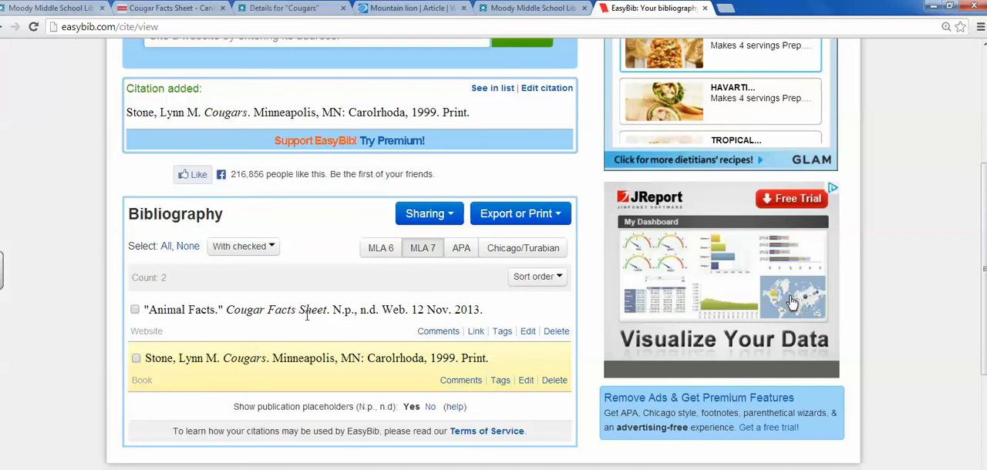
mouse_move(364, 296)
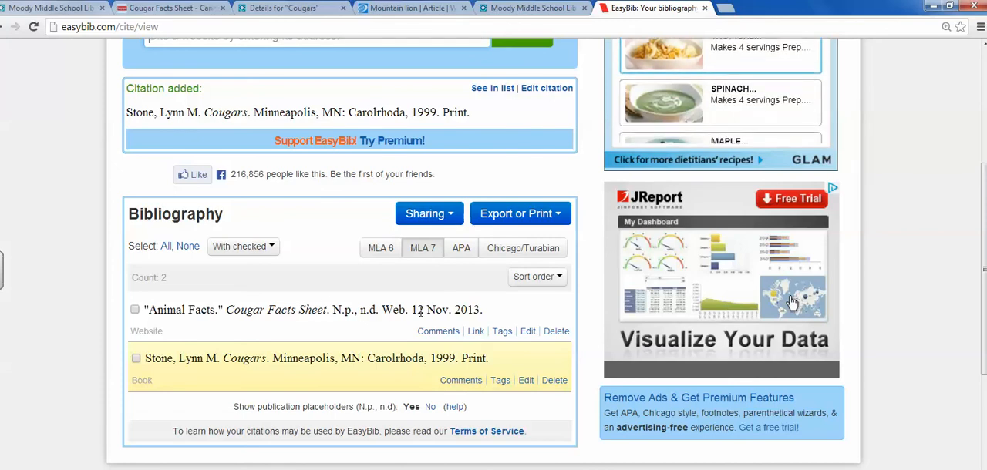
mouse_move(528, 295)
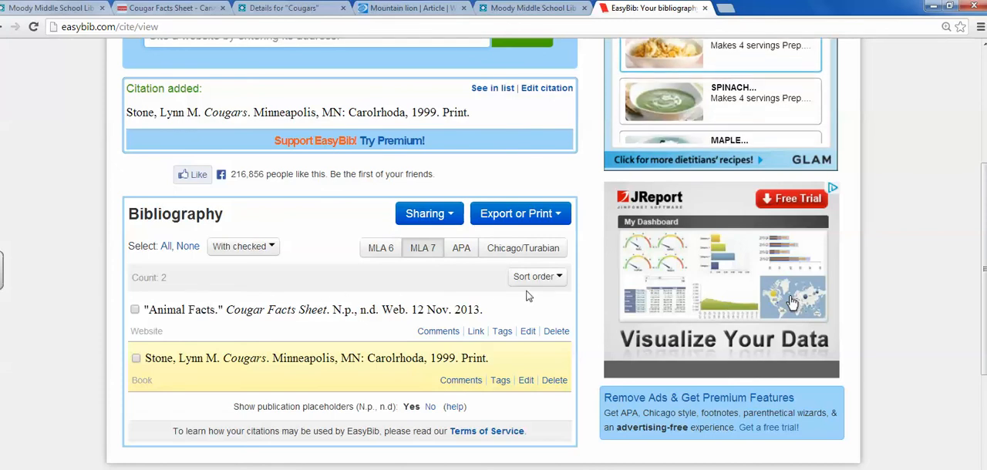
mouse_move(549, 284)
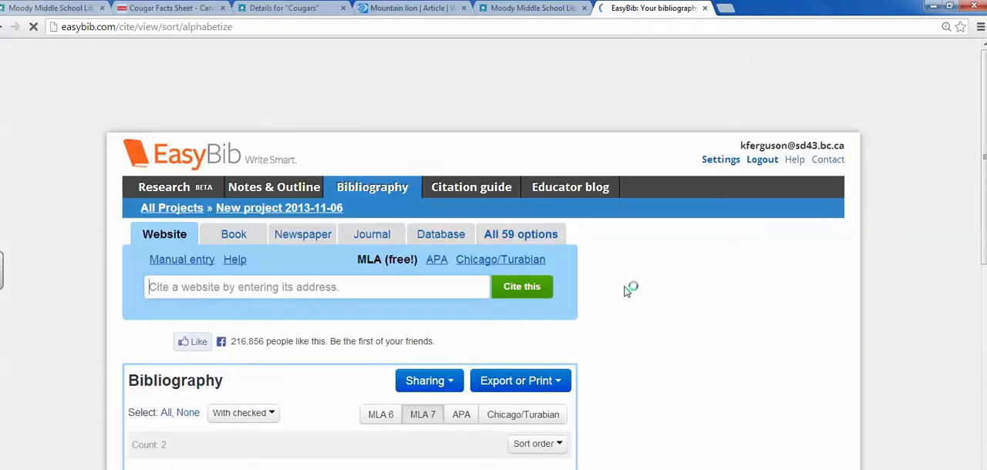
- Export the two-entry bibliography via Print as Word Doc, reaching the MS Word download link
scroll("down", 3)
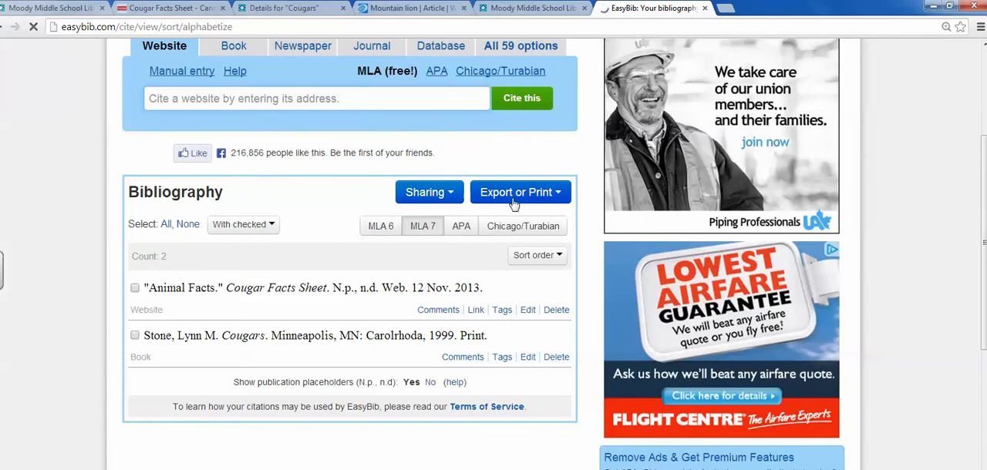
left_click(520, 192)
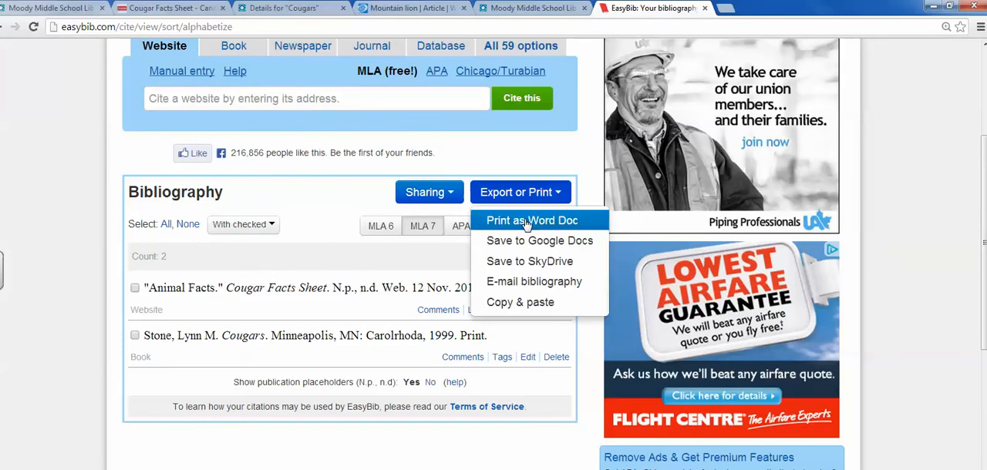
left_click(528, 219)
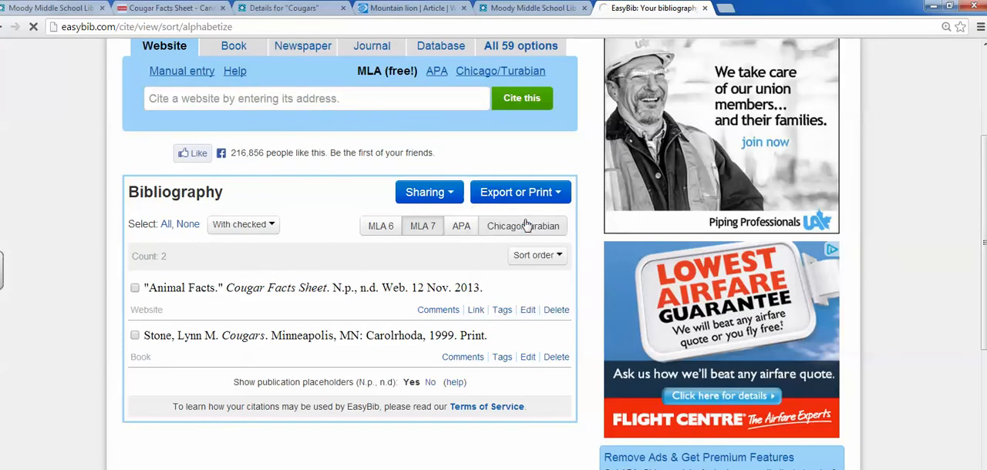
mouse_move(398, 225)
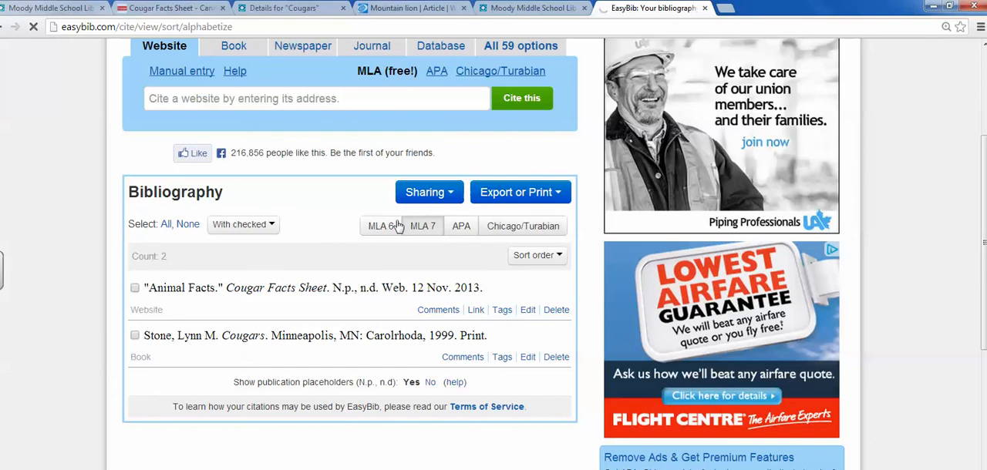
left_click(519, 191)
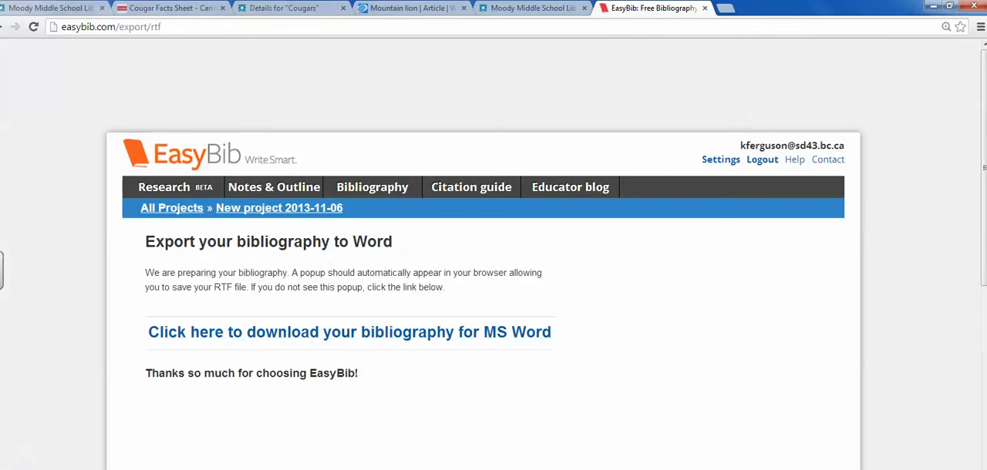
- Enable editing in the downloaded Works Cited document, then return to World Book's Mountain lion article
left_click(348, 334)
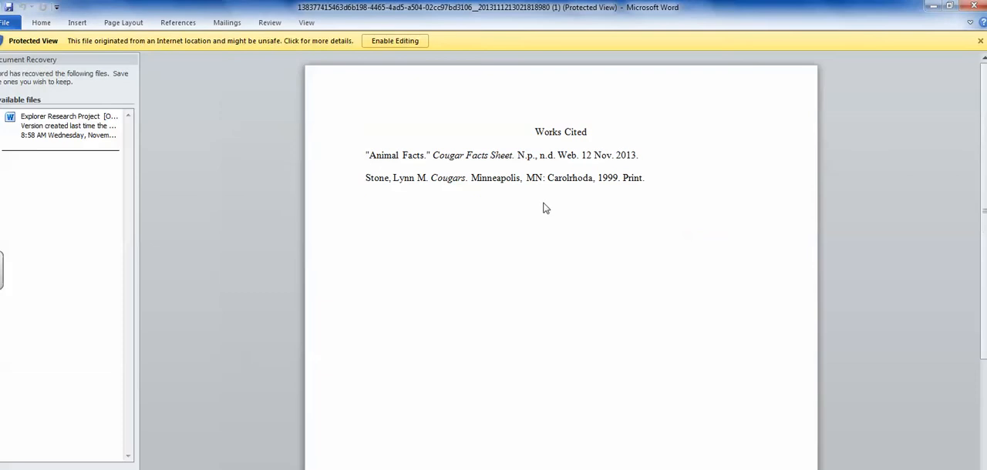
mouse_move(638, 194)
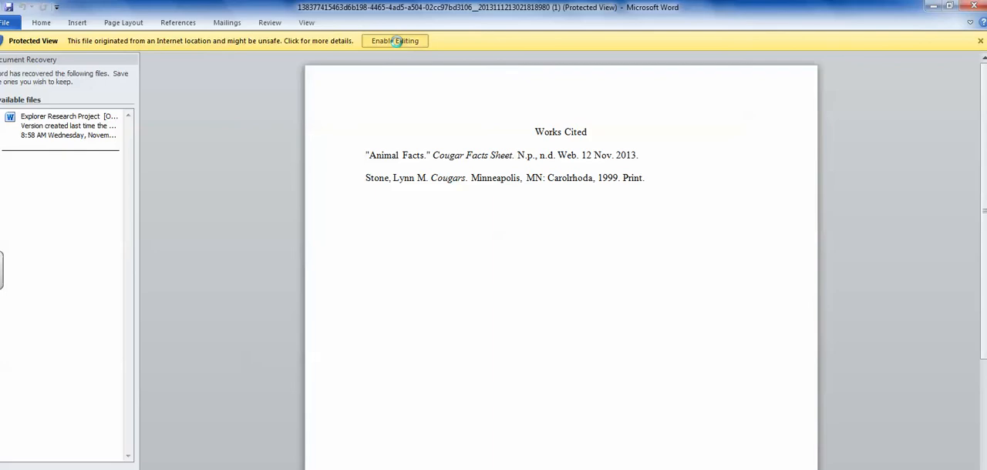
left_click(395, 40)
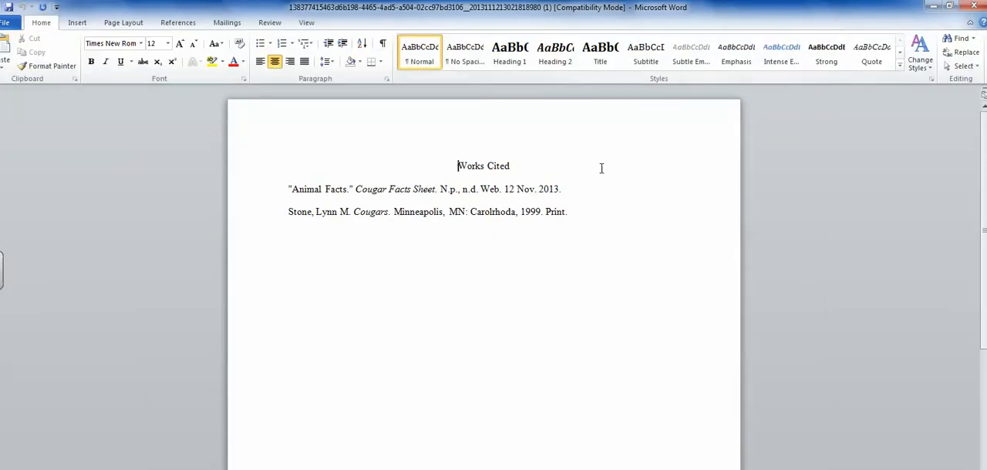
mouse_move(617, 165)
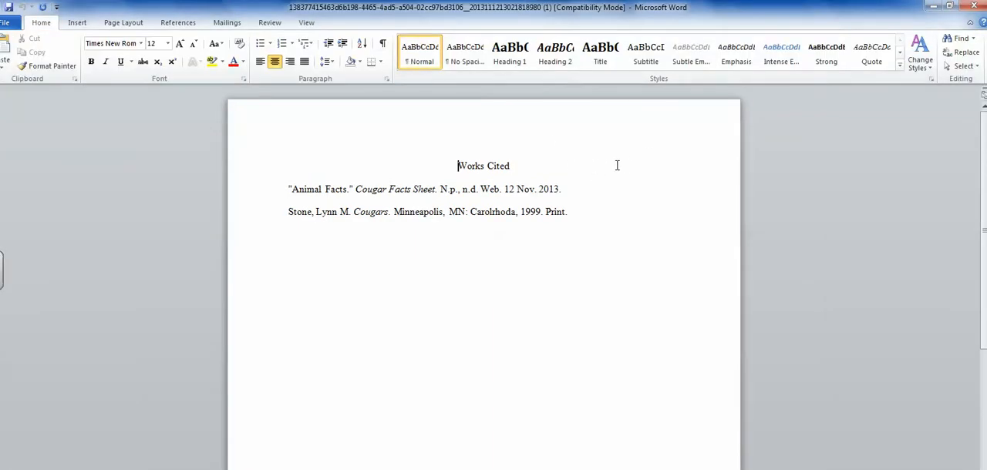
mouse_move(684, 21)
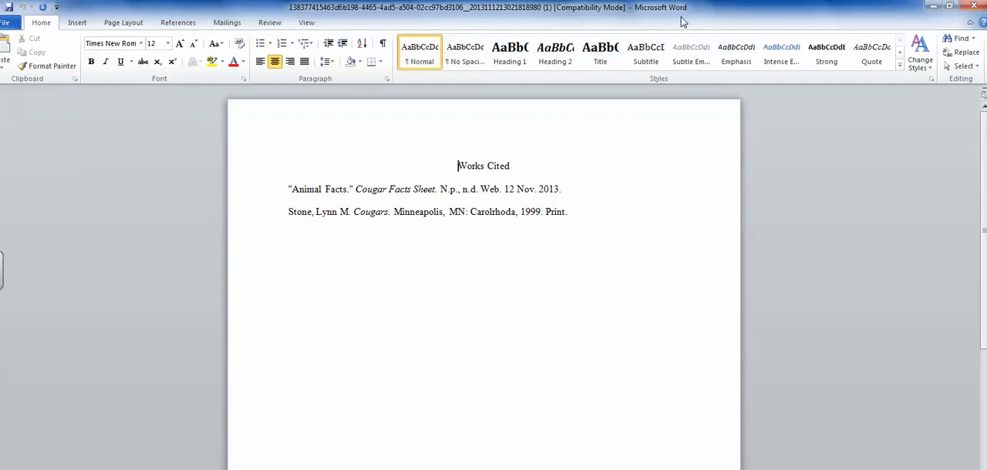
type("Frank, Elizabeth S. \"Mountain lion.\" World Book Student. World Book, 2013. Web. 12 Nov. 2013.")
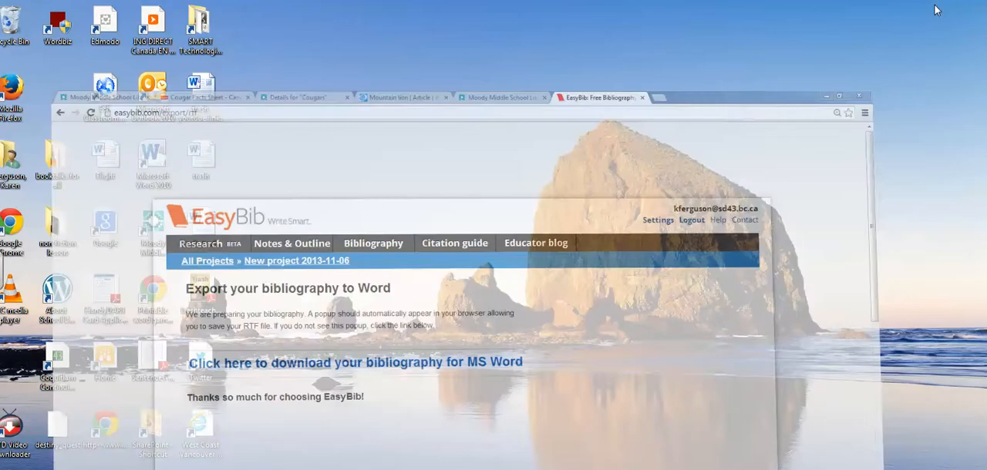
left_click(867, 89)
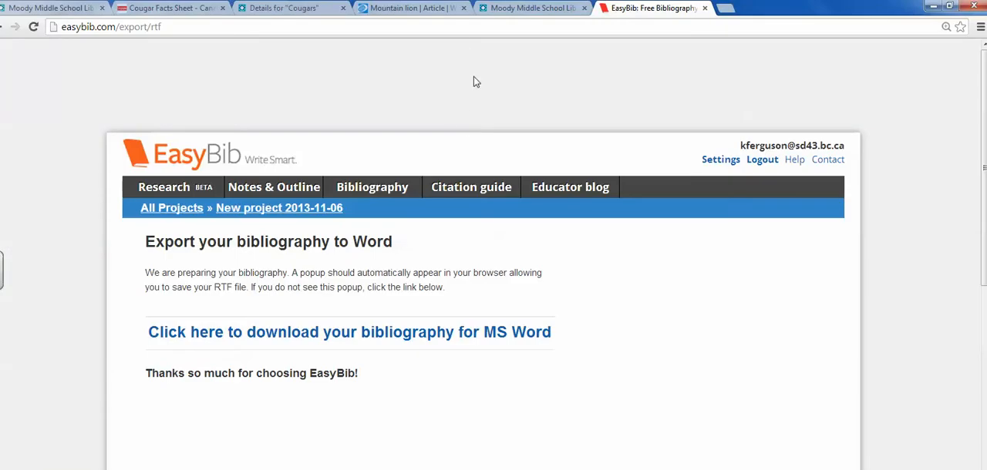
left_click(413, 8)
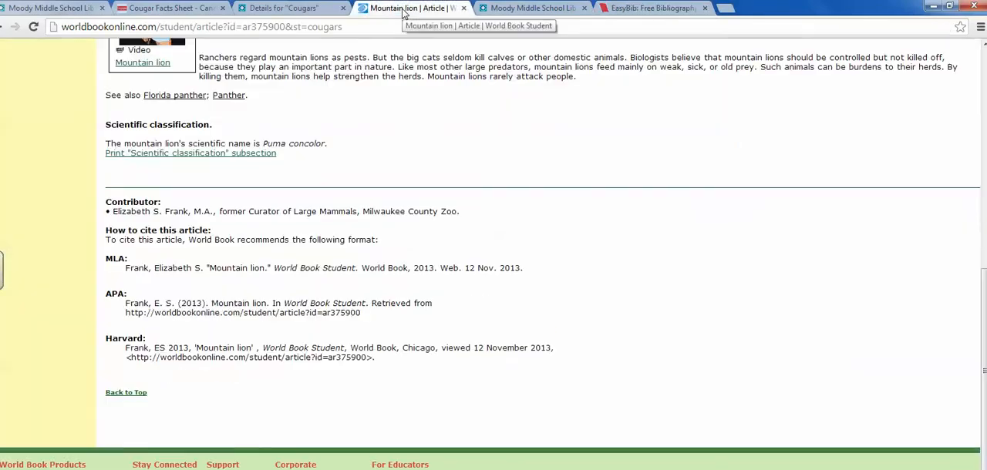
- Copy World Book's MLA citation for Elizabeth S. Frank's 'Mountain lion' article from 'How to cite this article'
scroll("up", 3)
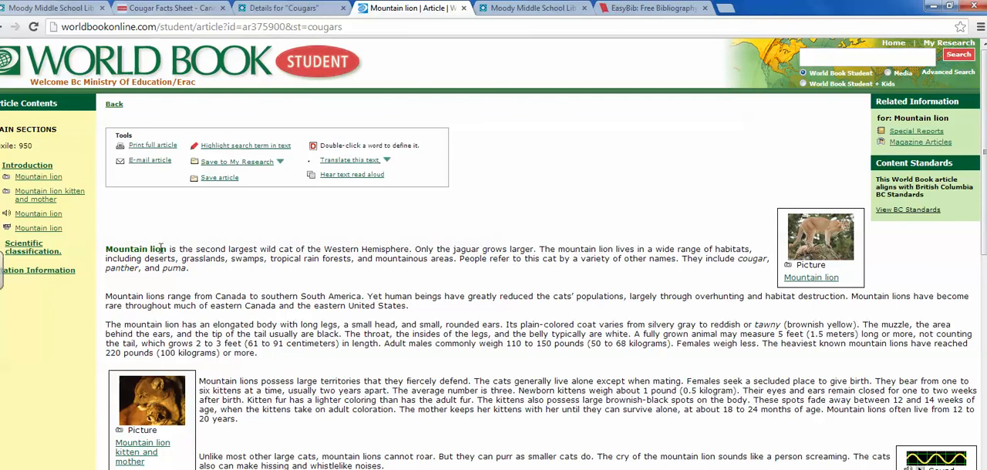
mouse_move(521, 202)
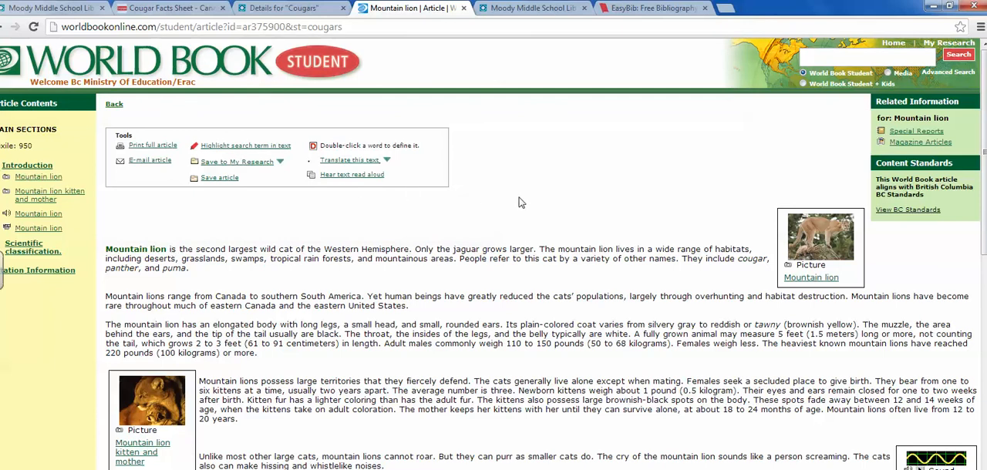
scroll("down", 3)
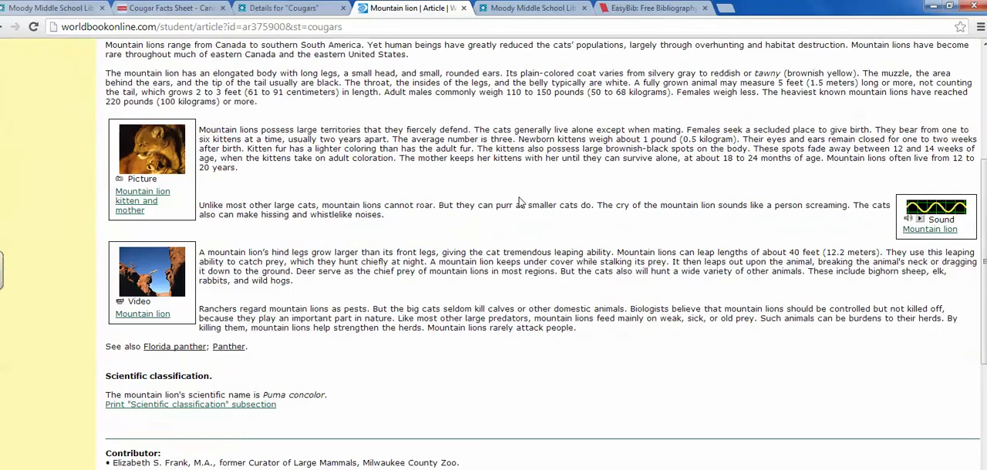
scroll("down", 3)
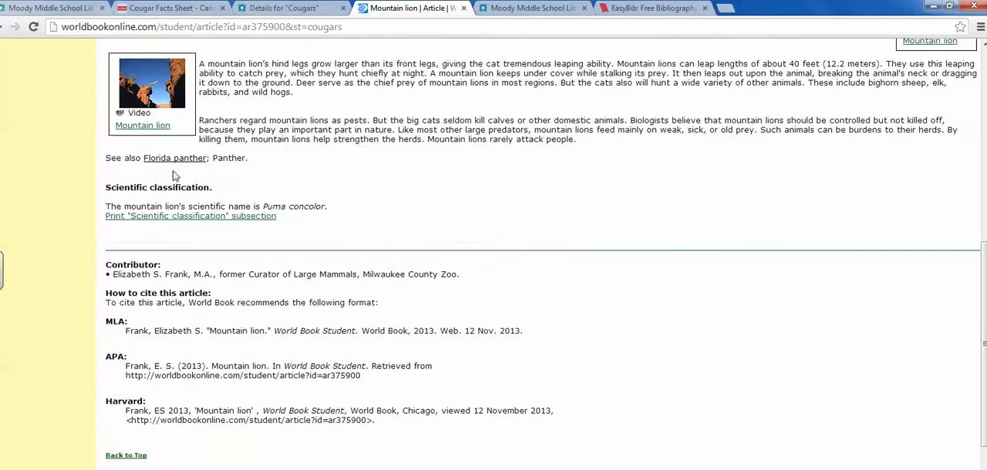
mouse_move(139, 303)
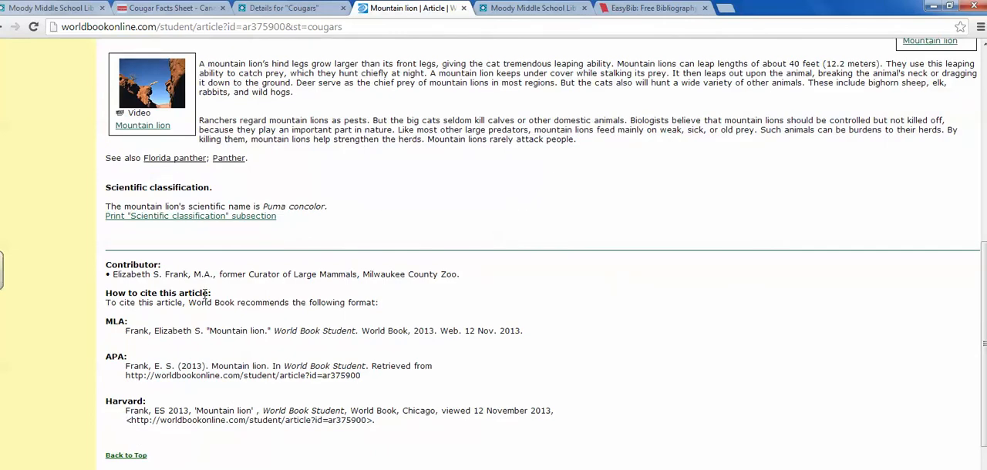
mouse_move(533, 339)
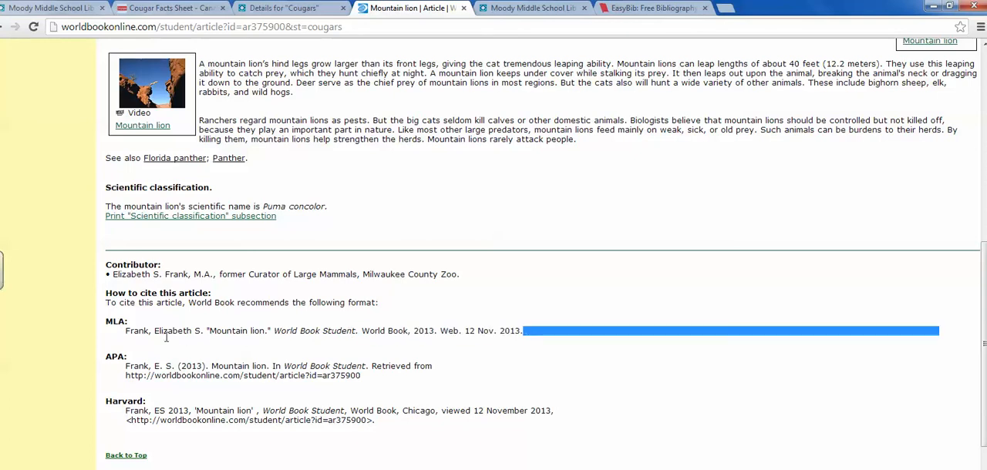
right_click(161, 332)
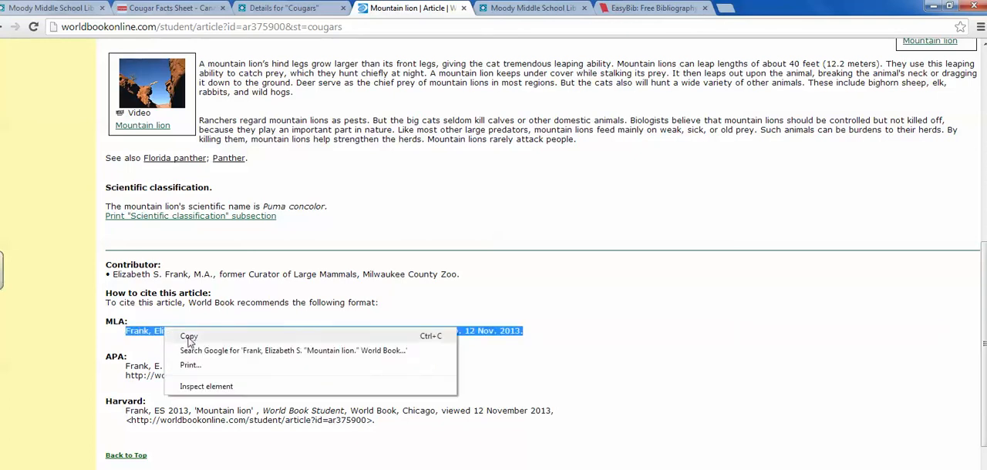
left_click(188, 336)
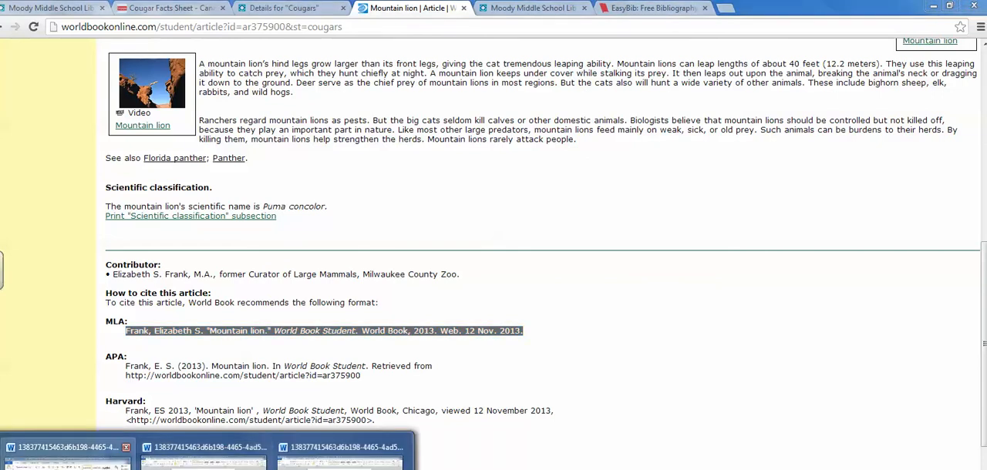
- Paste the World Book 'Mountain lion' citation as the third Works Cited entry in Word
left_click(339, 455)
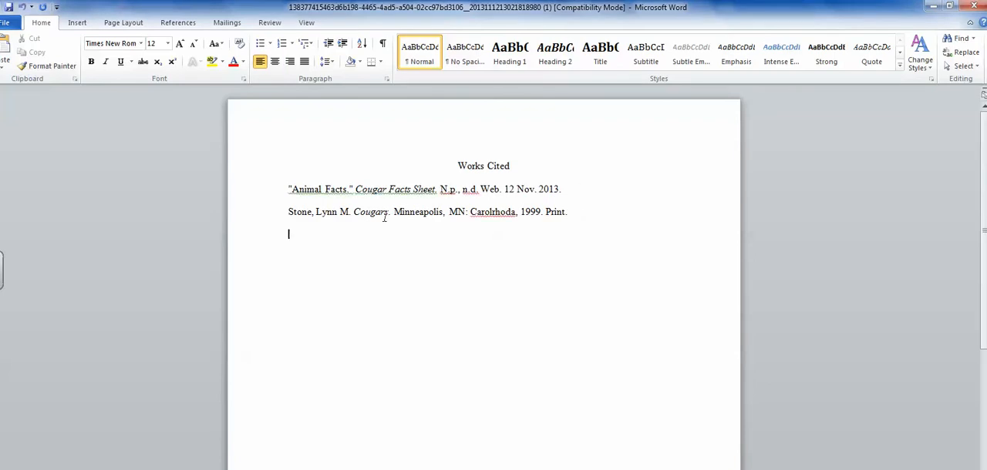
right_click(288, 234)
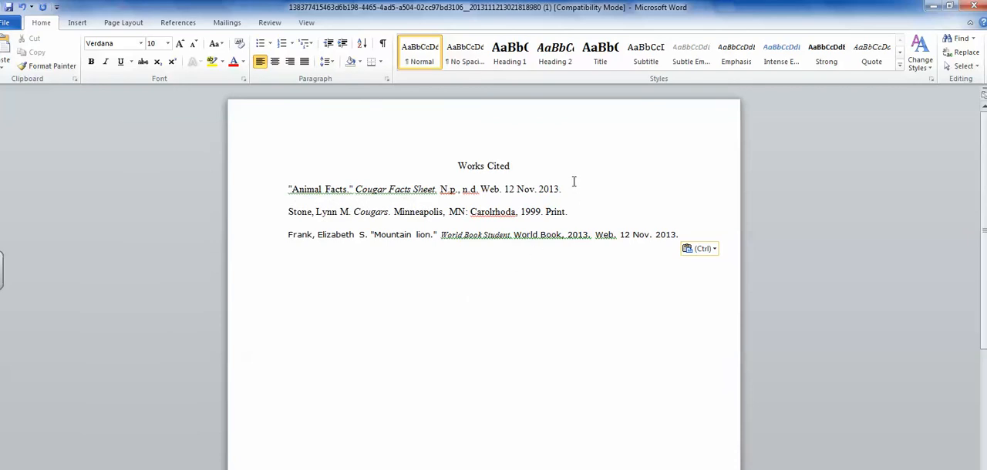
mouse_move(571, 183)
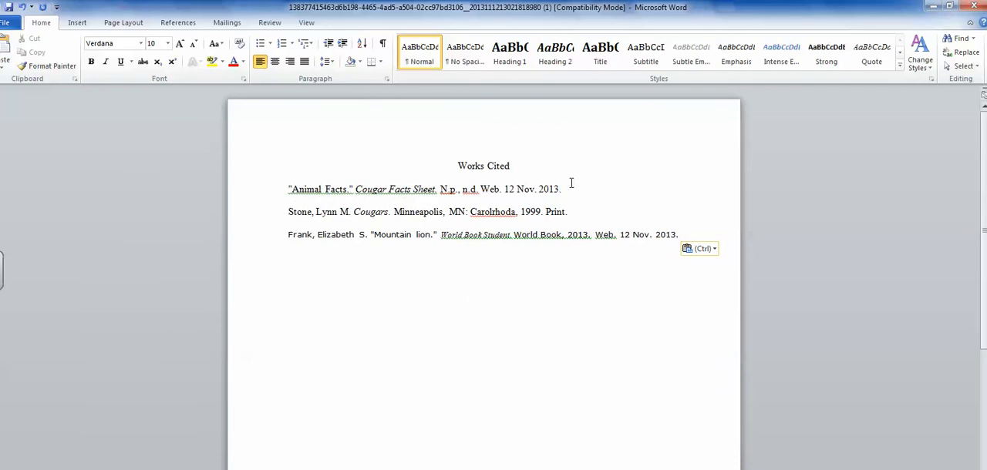